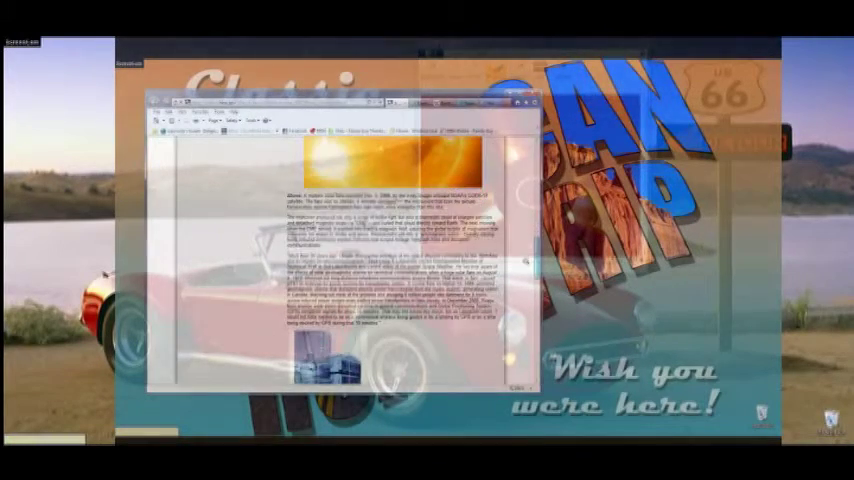
{"action": "scroll", "scroll_direction": "down", "scroll_amount": 3}
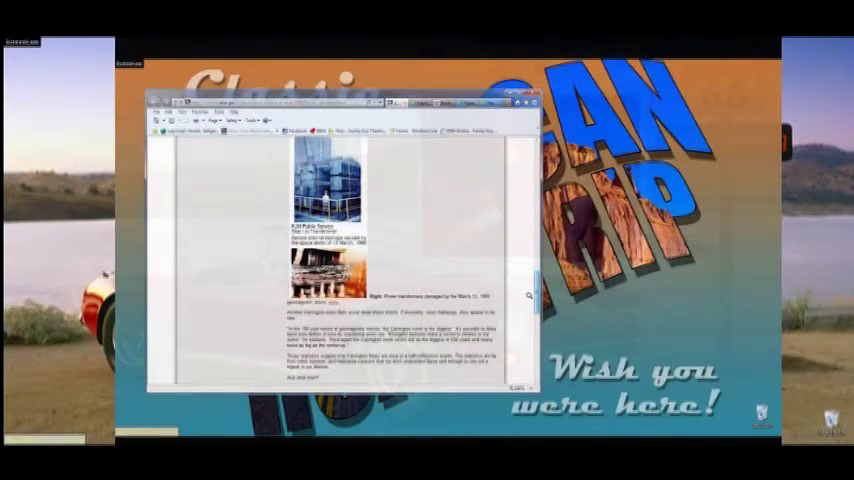
{"action": "scroll", "scroll_direction": "down", "scroll_amount": 3}
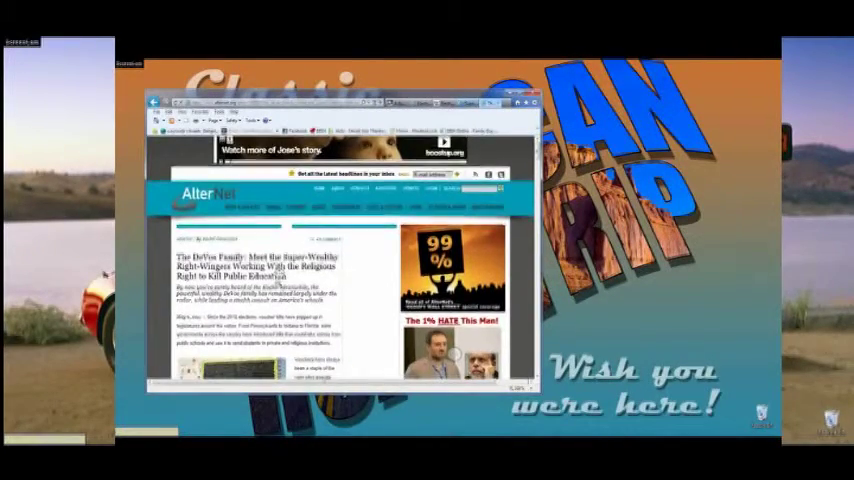
{"action": "scroll", "scroll_direction": "down", "scroll_amount": 3}
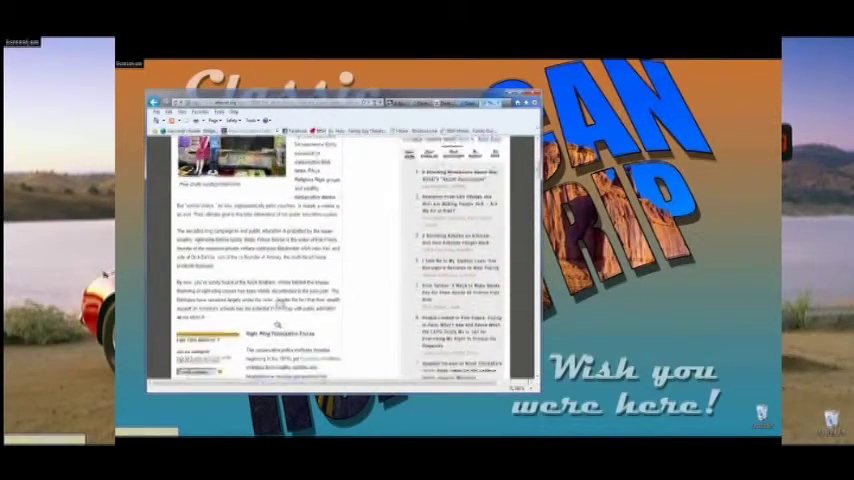
{"action": "scroll", "scroll_direction": "down", "scroll_amount": 3}
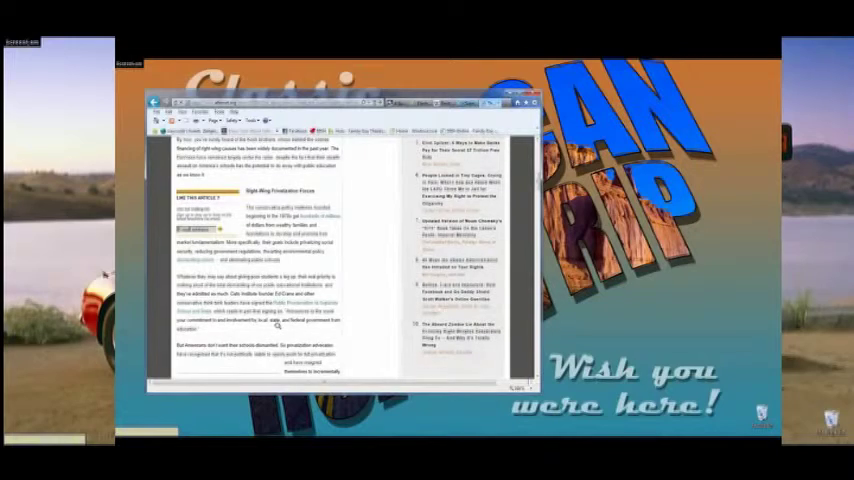
{"action": "scroll", "scroll_direction": "down", "scroll_amount": 3}
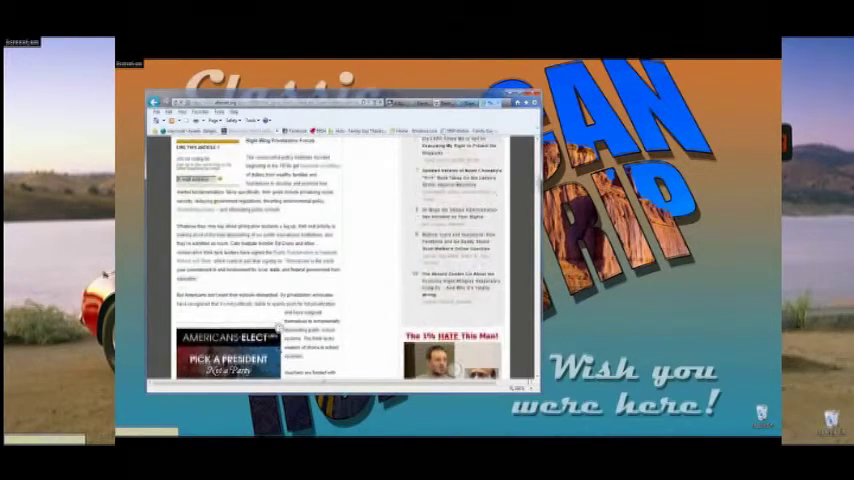
{"action": "scroll", "scroll_direction": "down", "scroll_amount": 3}
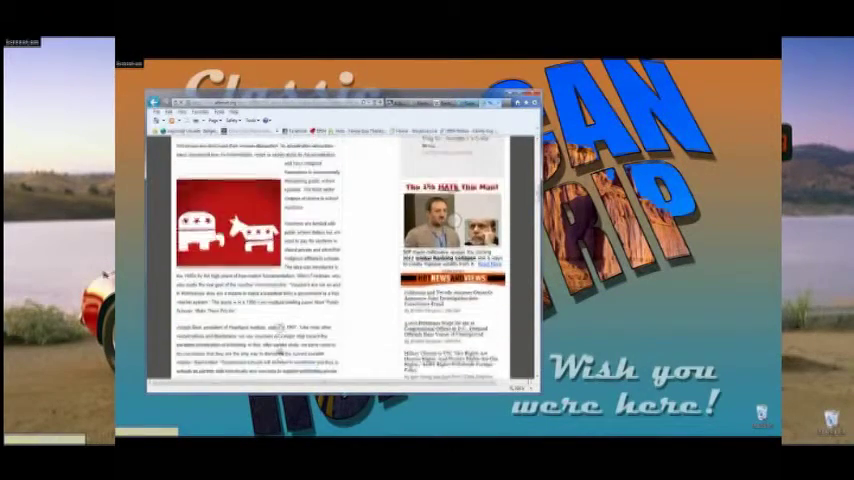
{"action": "scroll", "scroll_direction": "down", "scroll_amount": 3}
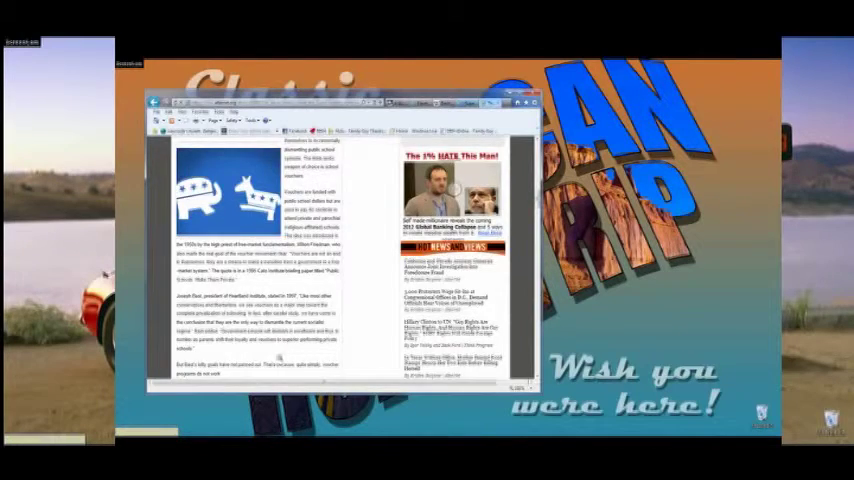
{"action": "scroll", "scroll_direction": "down", "scroll_amount": 3}
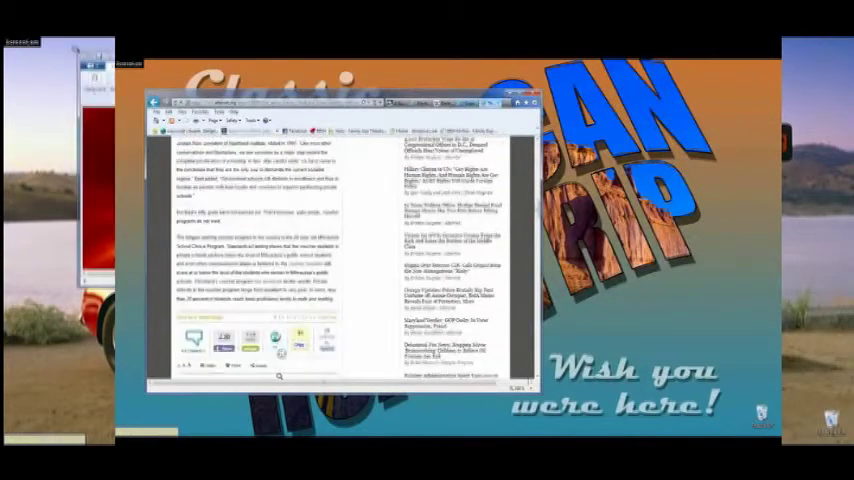
{"action": "scroll", "scroll_direction": "down", "scroll_amount": 3}
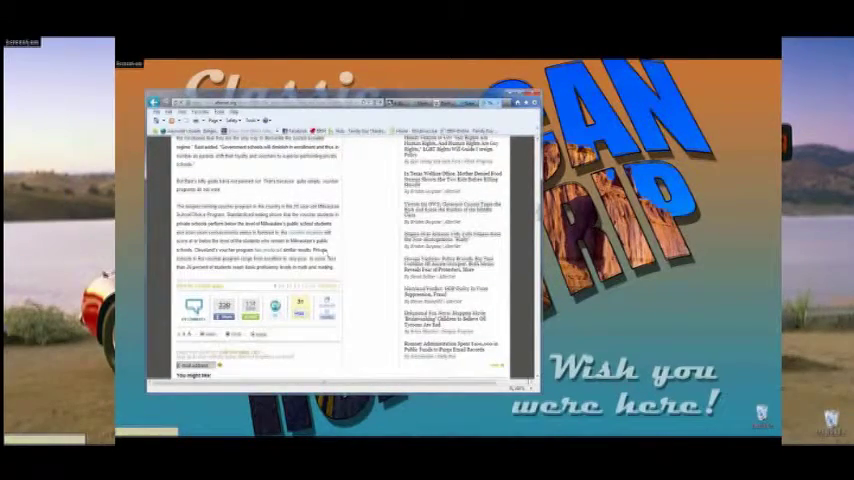